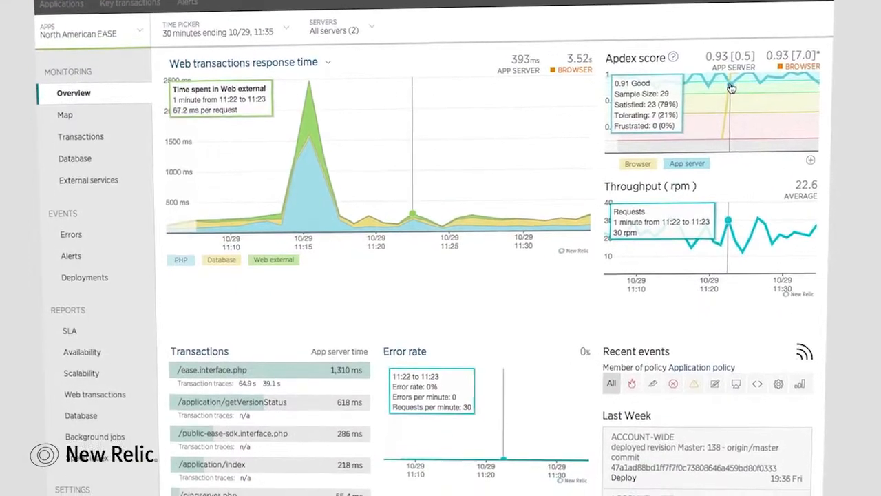
# Step: Show the Errors page listing the application's recorded errors over the last 24 hours
pyautogui.click(80, 136)
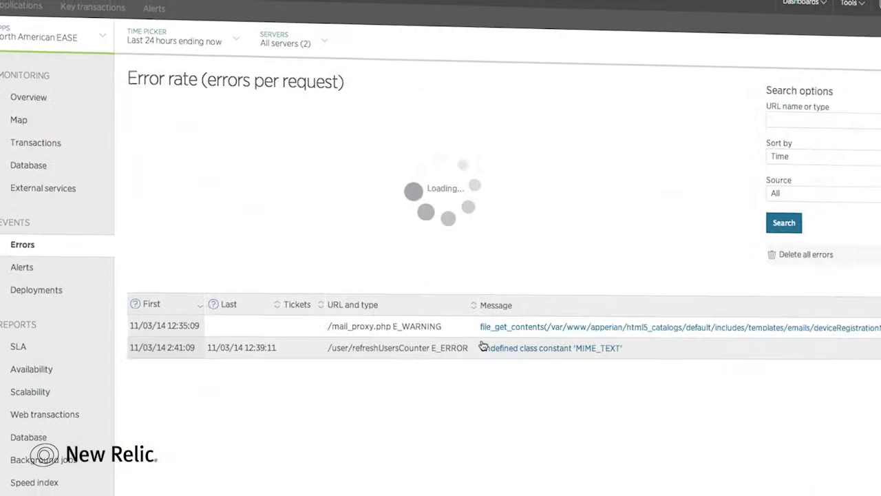
# Step: Review the E_ERROR stack trace, then show the /reports/loginActivity transaction trace breakdown
pyautogui.click(551, 347)
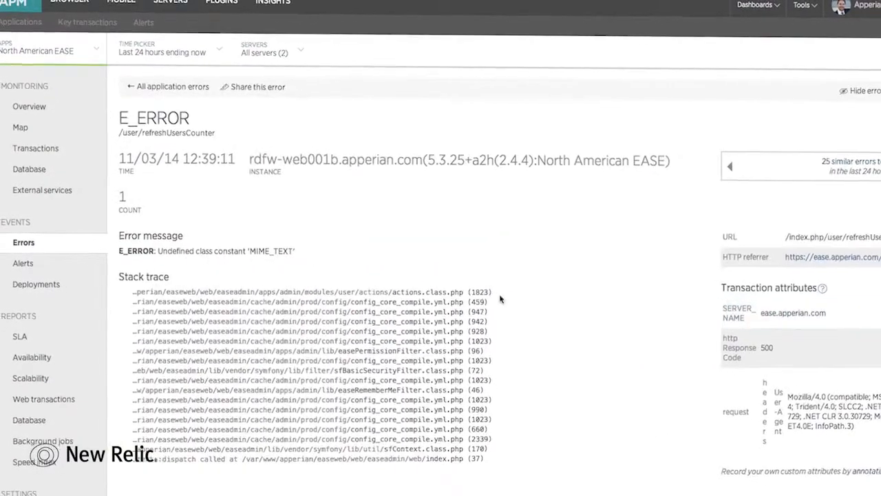
pyautogui.click(166, 85)
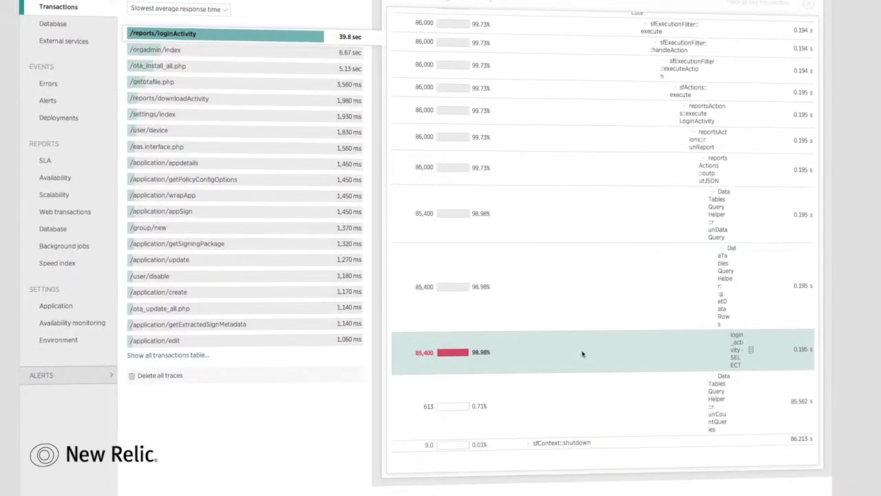
# Step: Show the QA7 application's overview with response time, Apdex and throughput charts for 30 minutes
pyautogui.click(737, 352)
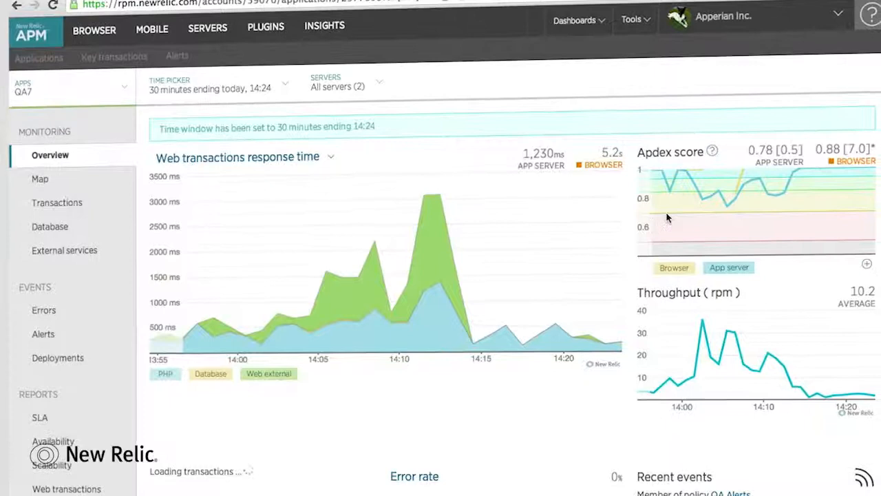
pyautogui.scroll(-3)
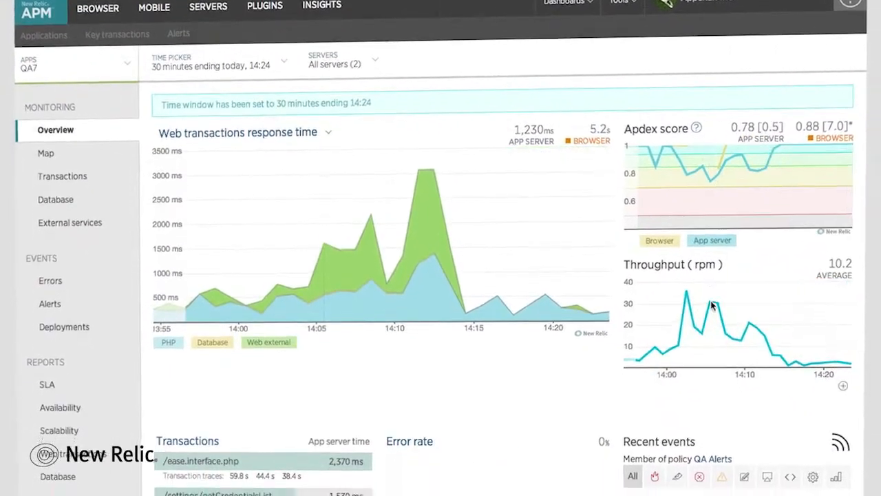
pyautogui.moveTo(322, 248)
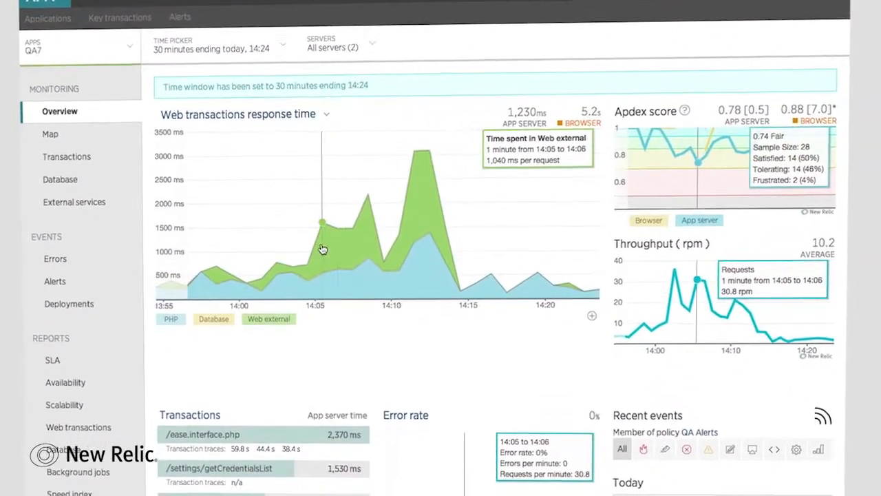